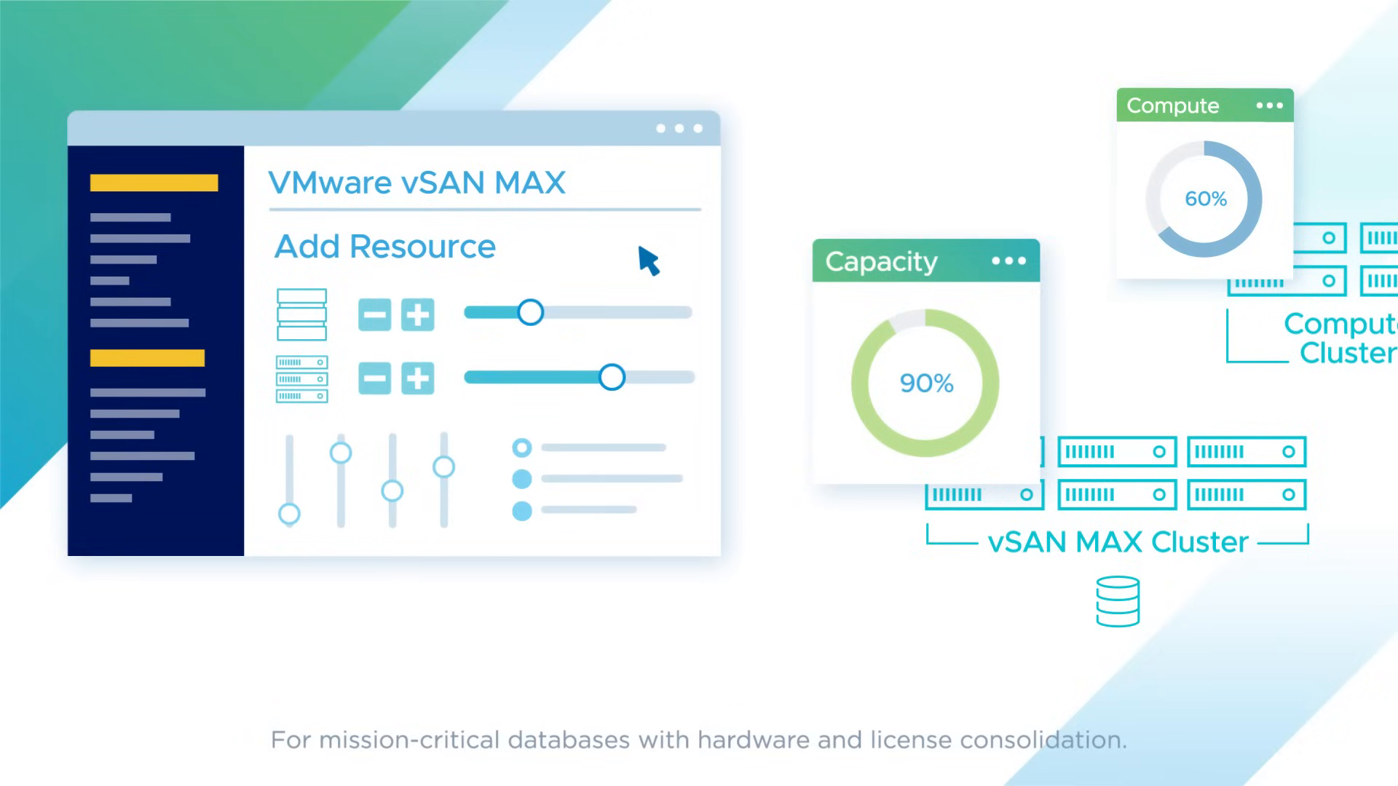
# - Add storage node capacity via the + button, dropping the vSAN MAX Cluster gauge from 90% to 89%
pyautogui.click(418, 315)
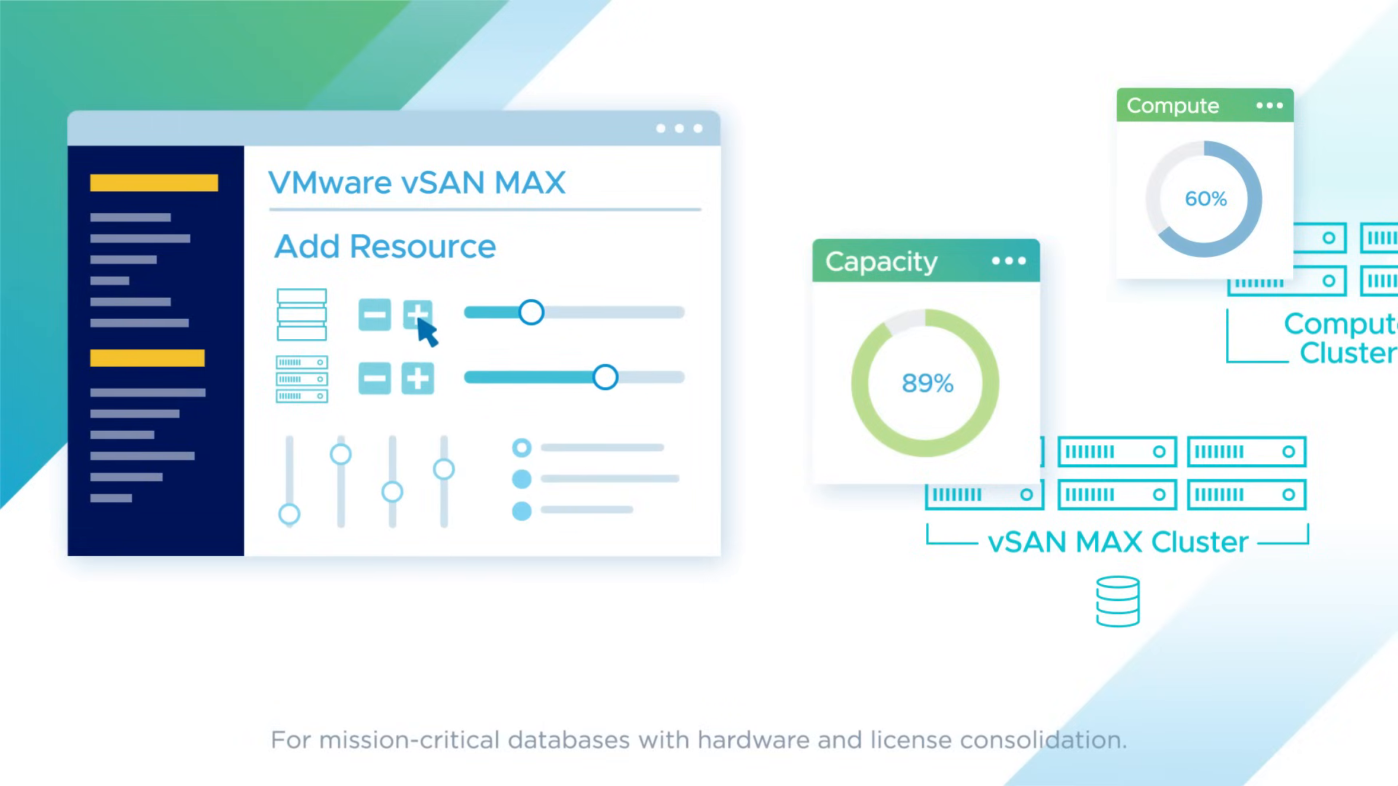
pyautogui.click(418, 313)
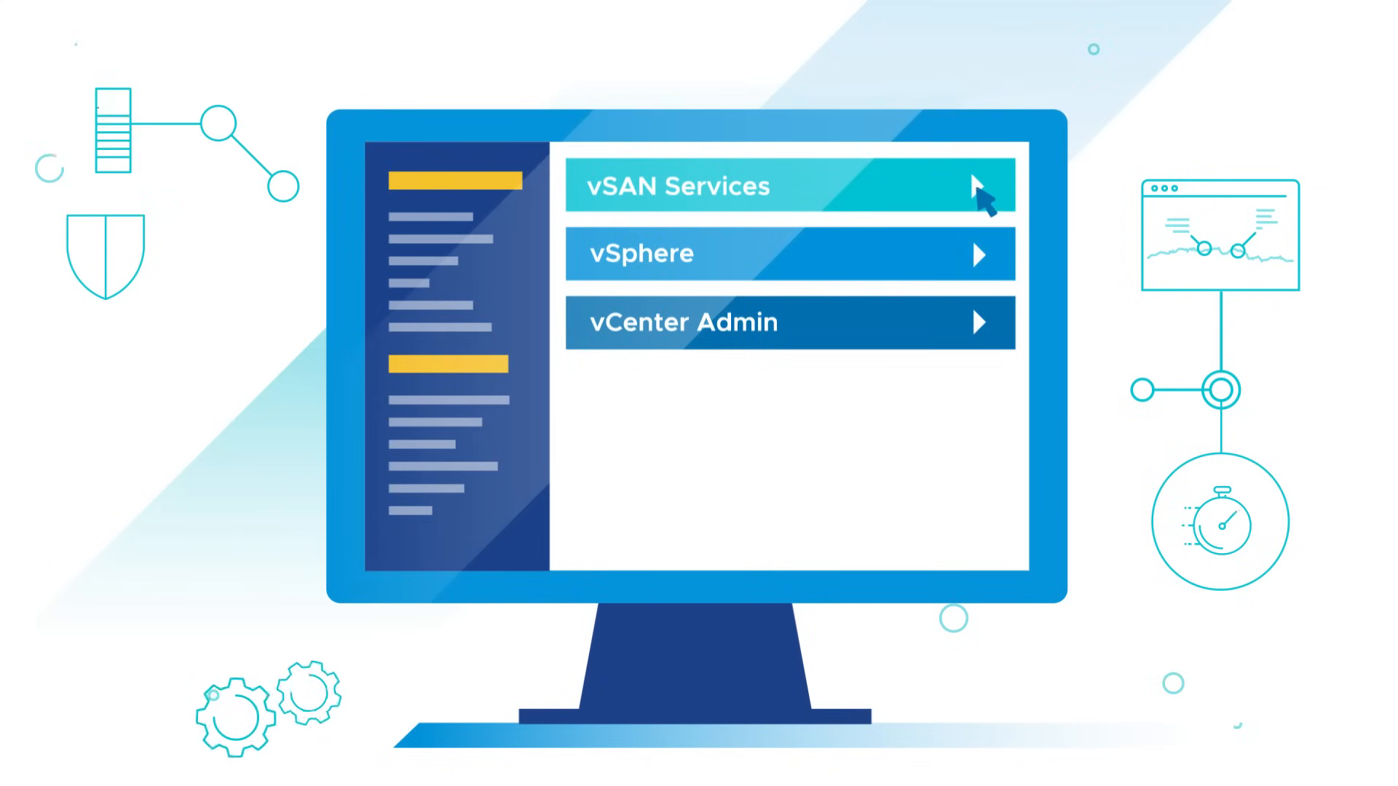
# - Expand the vSAN Services row to reveal Compression, Encryption, File Services and the Performance gauge
pyautogui.click(785, 185)
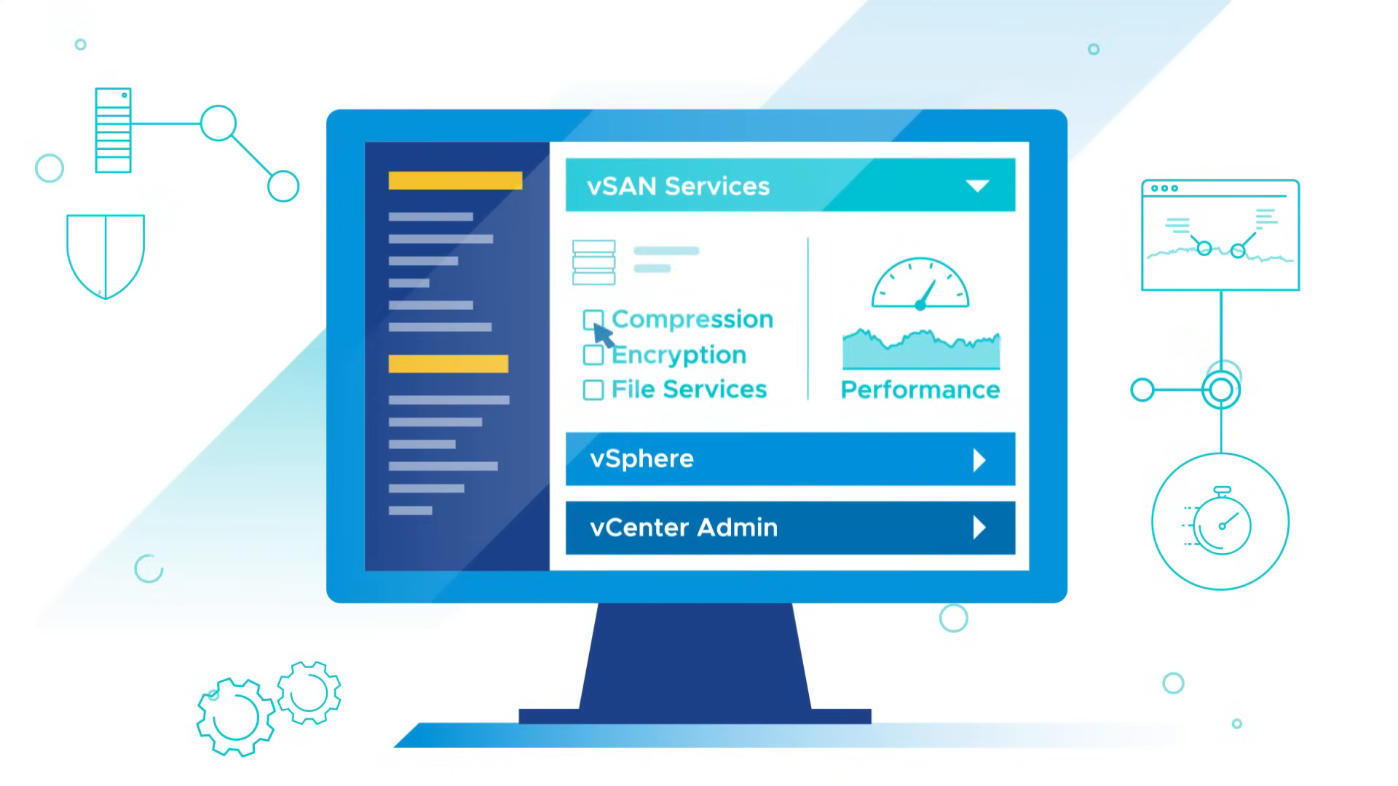